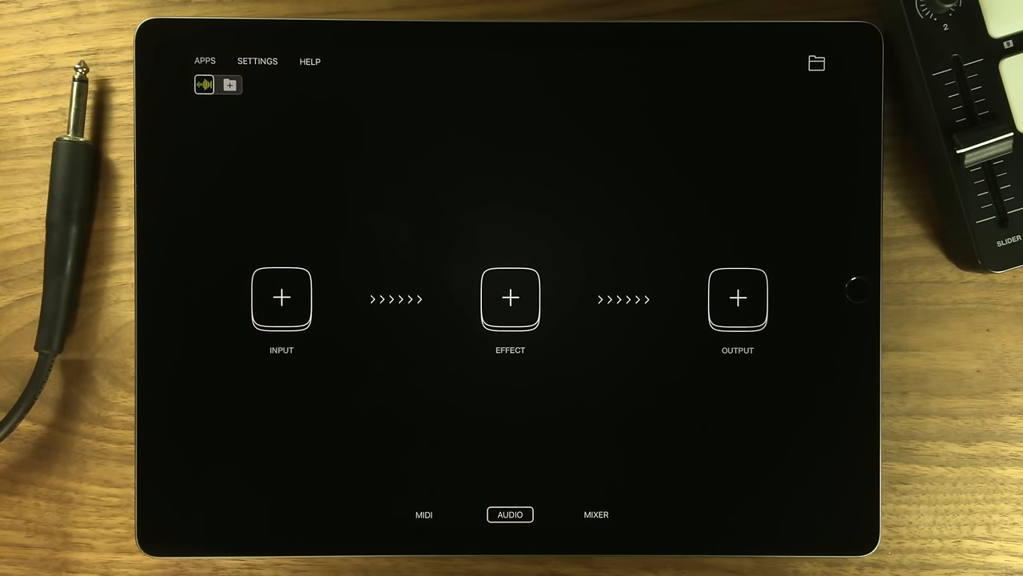
# Step: Switch from the audio pipeline to the MIDI routing page
pyautogui.click(423, 515)
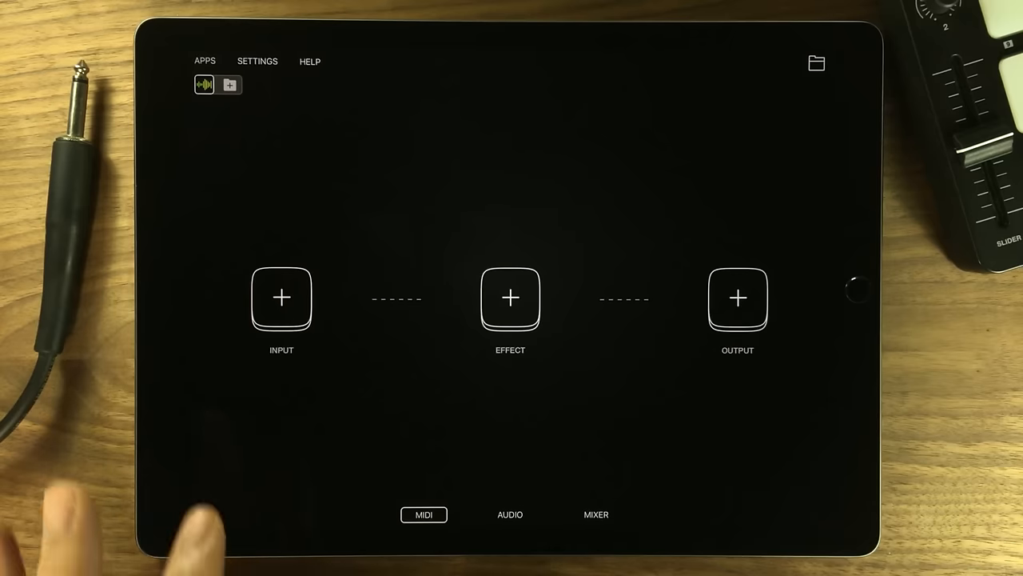
# Step: Add the controller app as MIDI input in four pipelines, each feeding a different synth
pyautogui.click(282, 299)
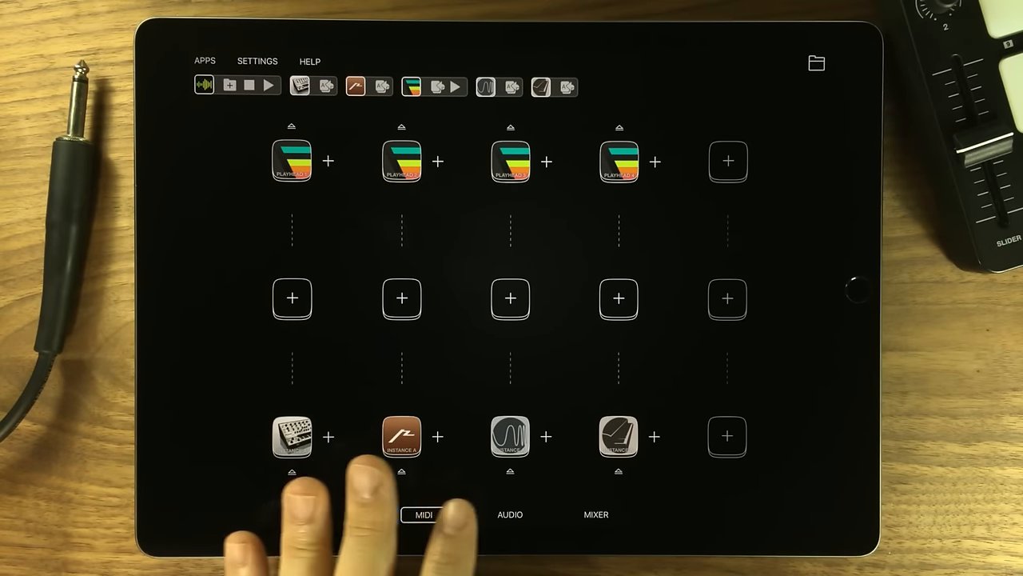
# Step: View the audio routing page with the four synths loaded as audio inputs
pyautogui.click(509, 515)
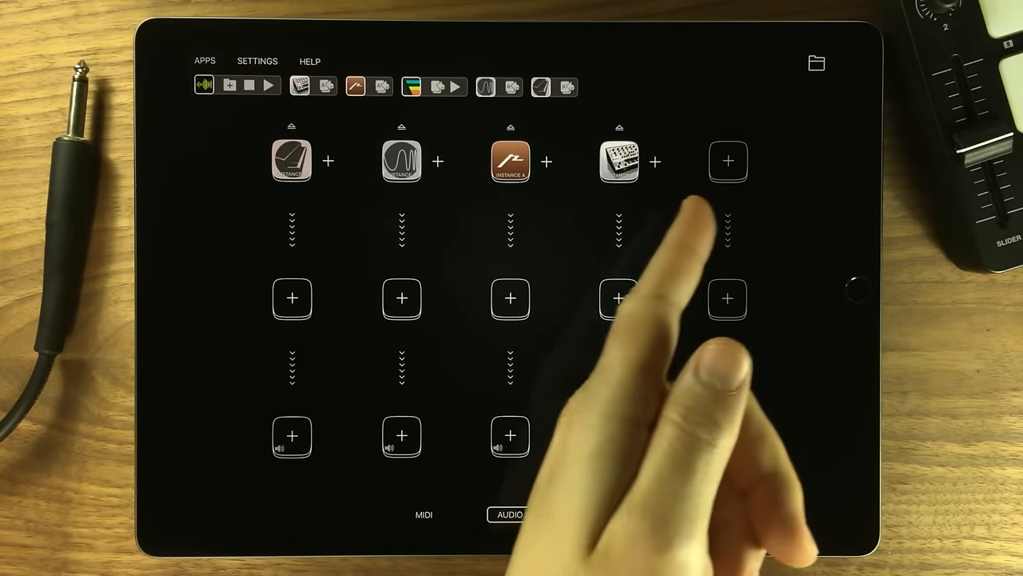
pyautogui.click(291, 435)
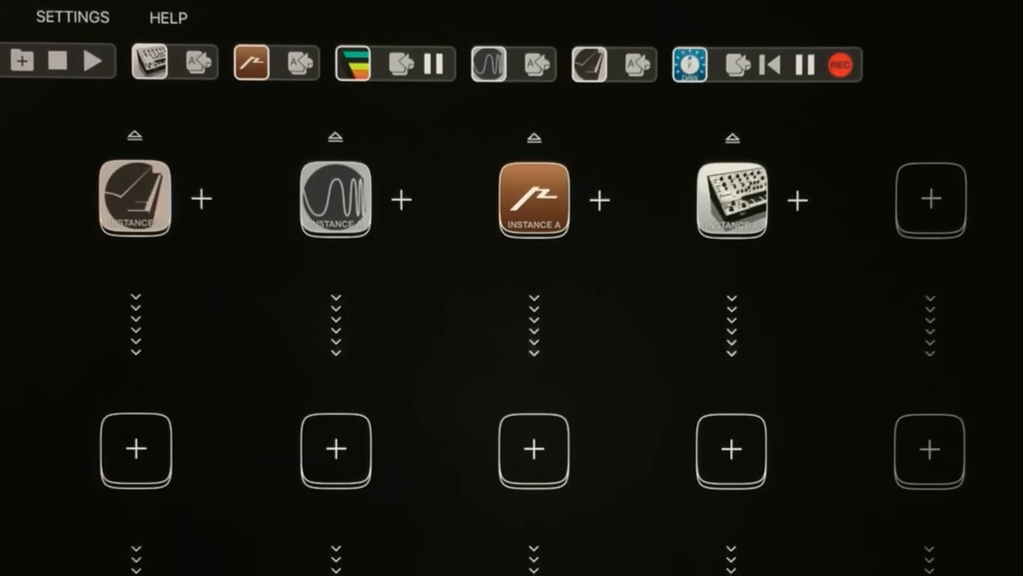
pyautogui.scroll(-3)
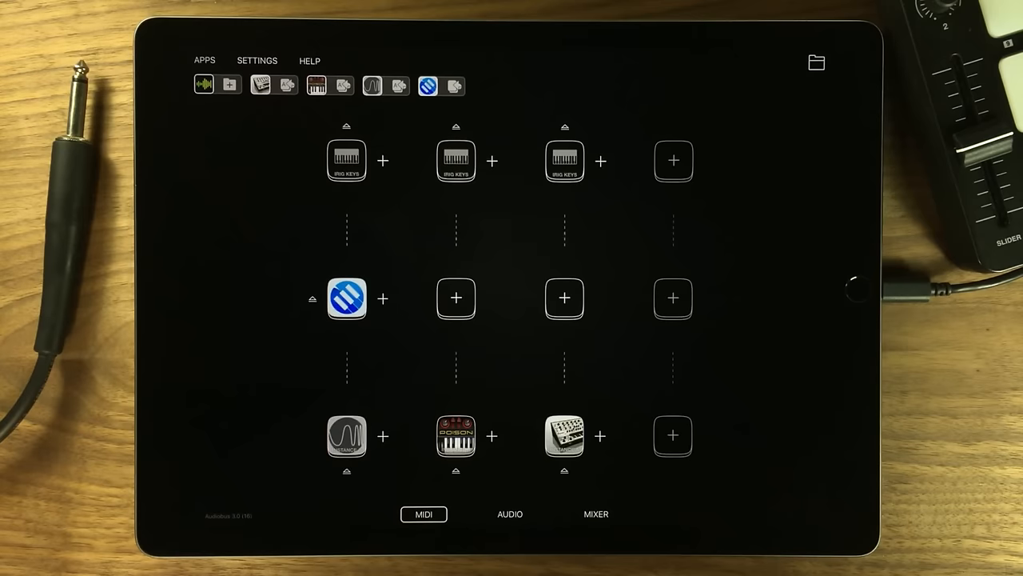
# Step: Open the MidiFlow Splitter filter in the first keyboard-to-synth pipeline
pyautogui.click(455, 299)
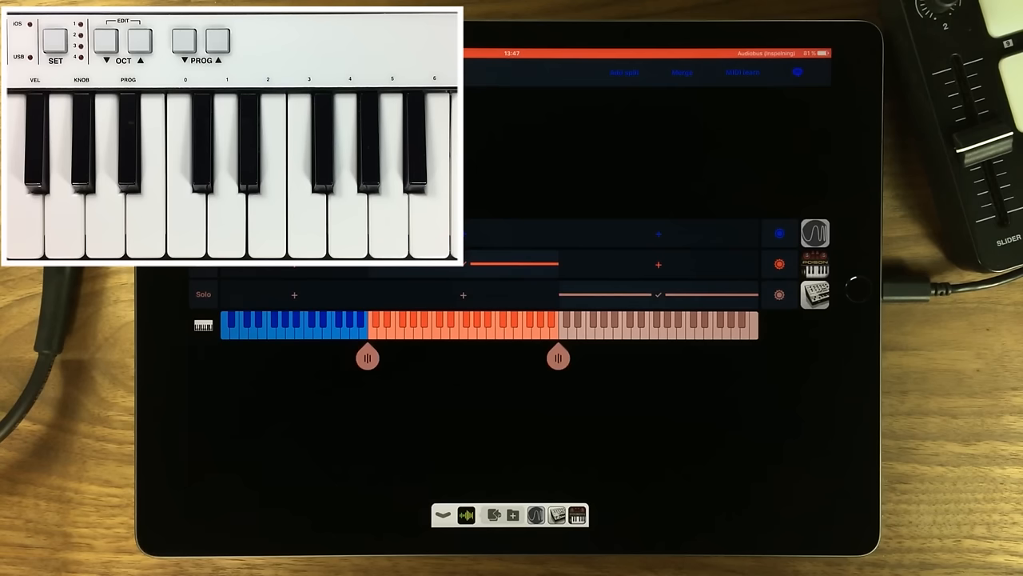
# Step: Divide the keyboard range into three coloured zones and adjust a split point
pyautogui.click(742, 72)
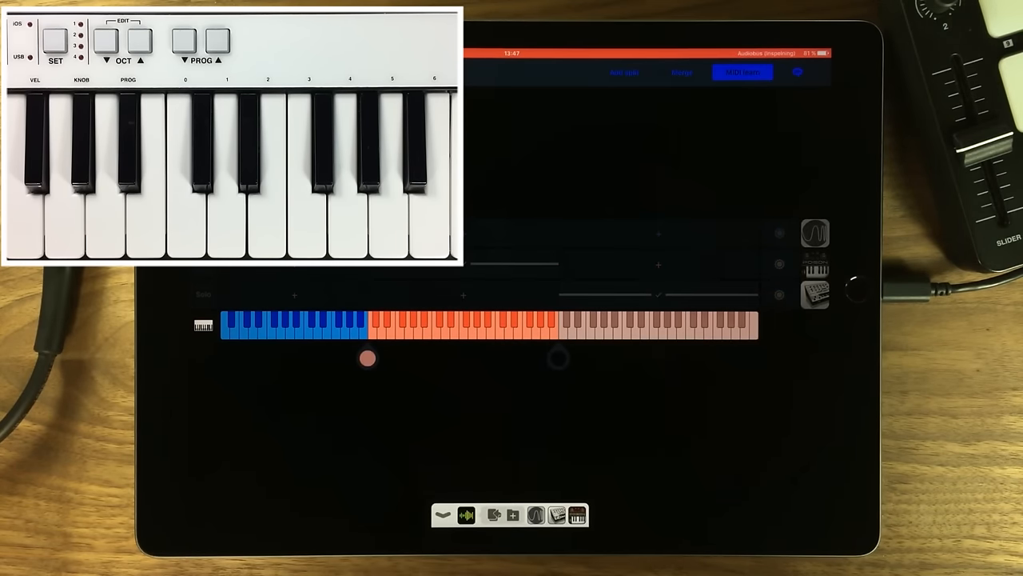
pyautogui.moveTo(366, 358); pyautogui.dragTo(430, 358)
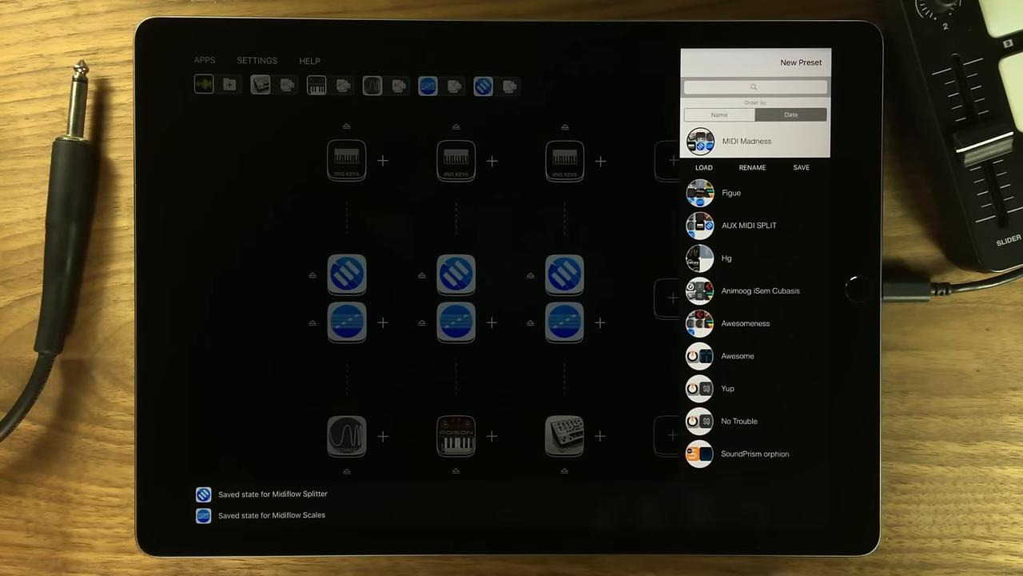
# Step: Save the setup as the preset 'MIDI Madness' with MidiFlow Splitter and Scales states
pyautogui.click(815, 61)
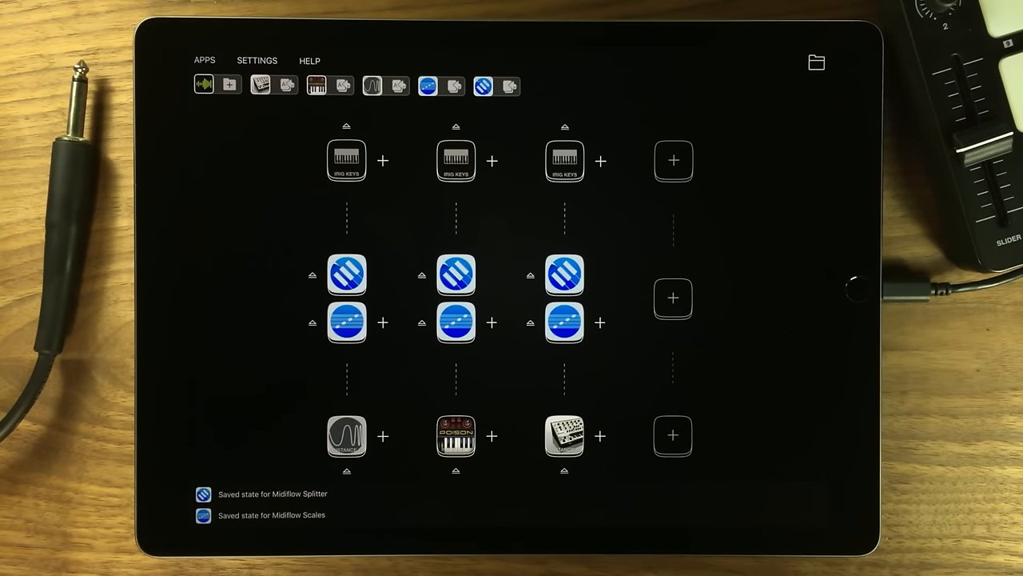